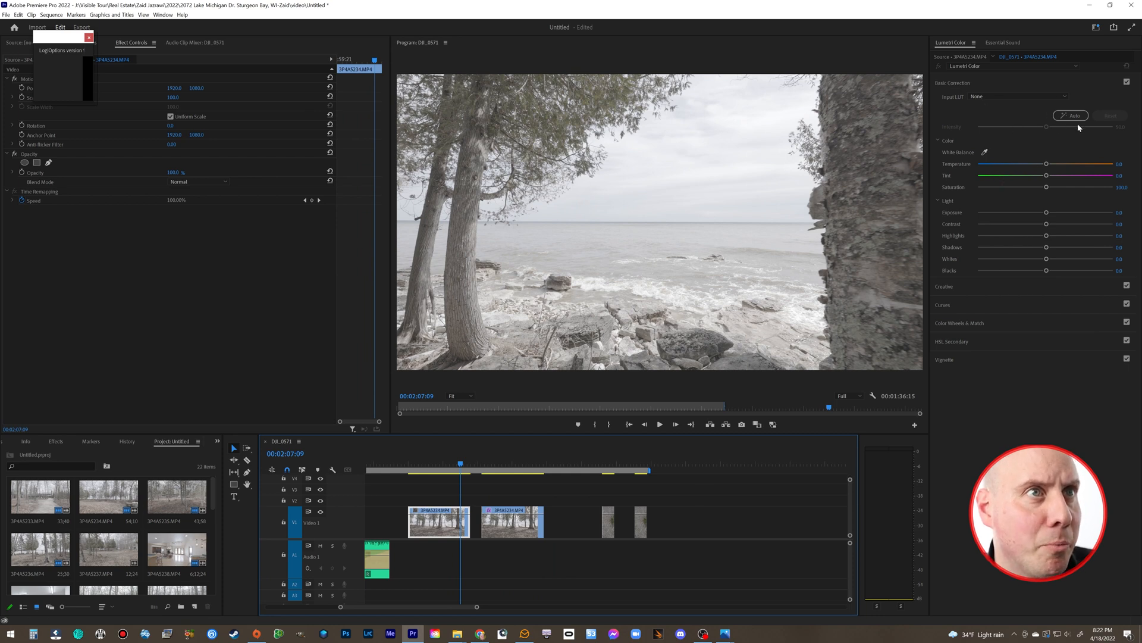
Step: Auto-correct the lakeshore clip's exposure, contrast and colour in Lumetri Basic Correction
{"action": "left_click", "coordinate": [1069, 115]}
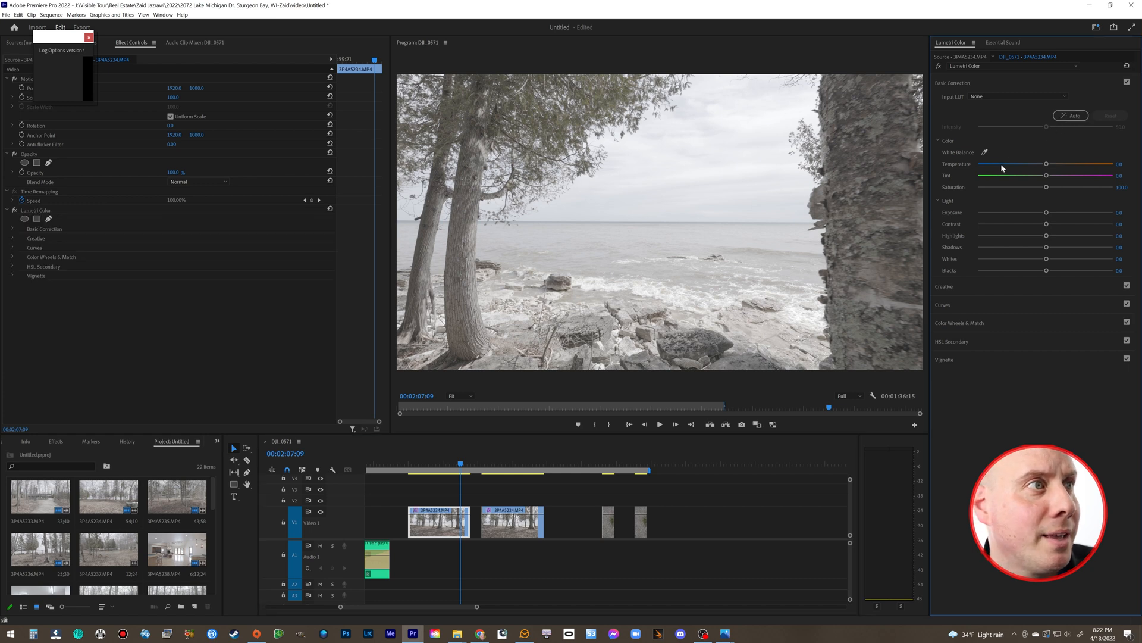
{"action": "left_click", "coordinate": [1070, 116]}
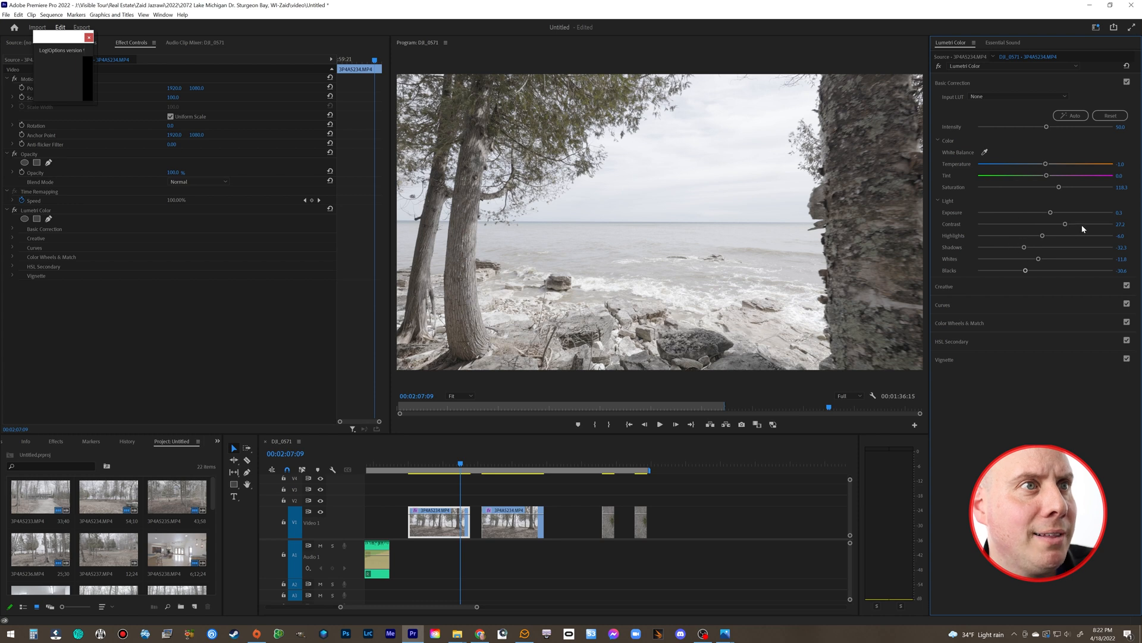
{"action": "mouse_move", "coordinate": [967, 265]}
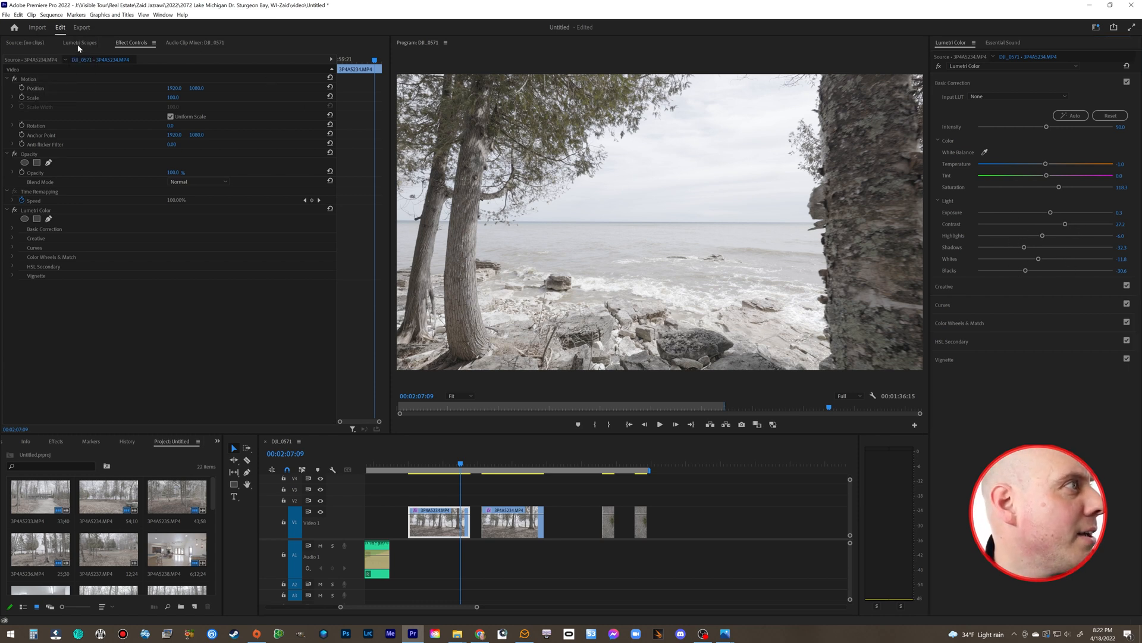
Step: Show the Lumetri Scopes, reset the basic correction and re-run Auto on the lakeshore clip
{"action": "left_click", "coordinate": [80, 43]}
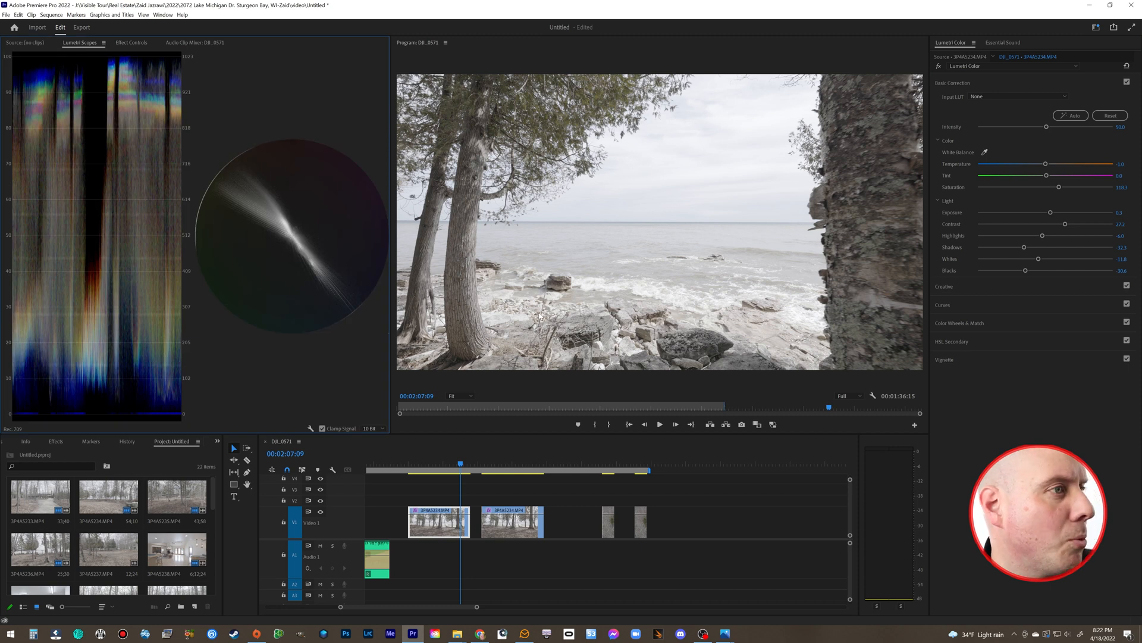
{"action": "left_click", "coordinate": [131, 43]}
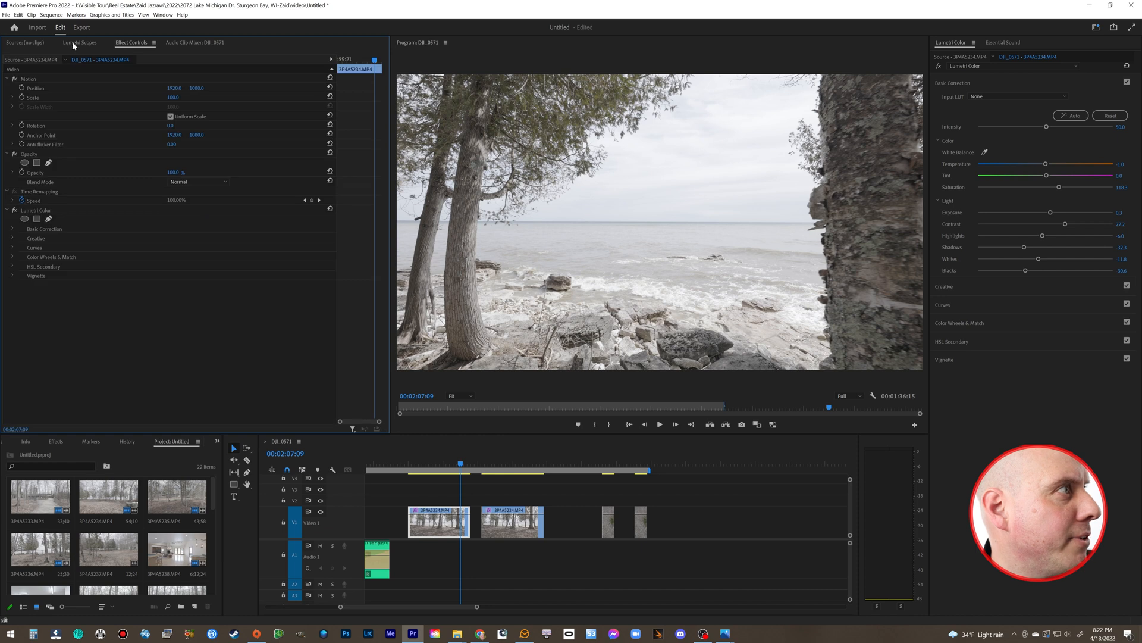
{"action": "left_click", "coordinate": [80, 43]}
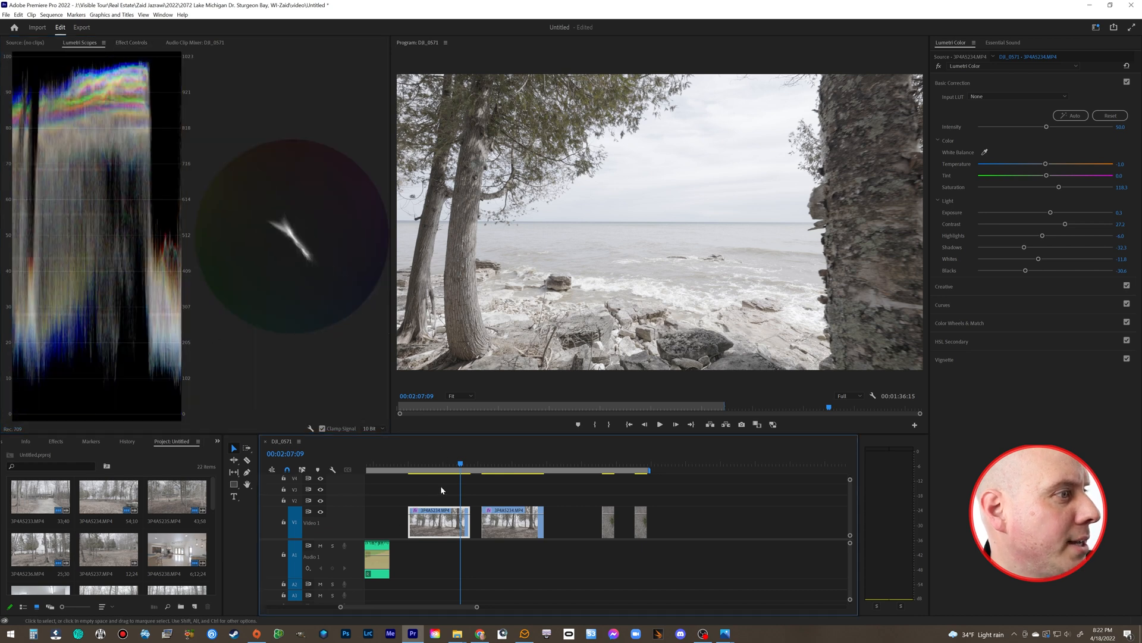
{"action": "mouse_move", "coordinate": [98, 167]}
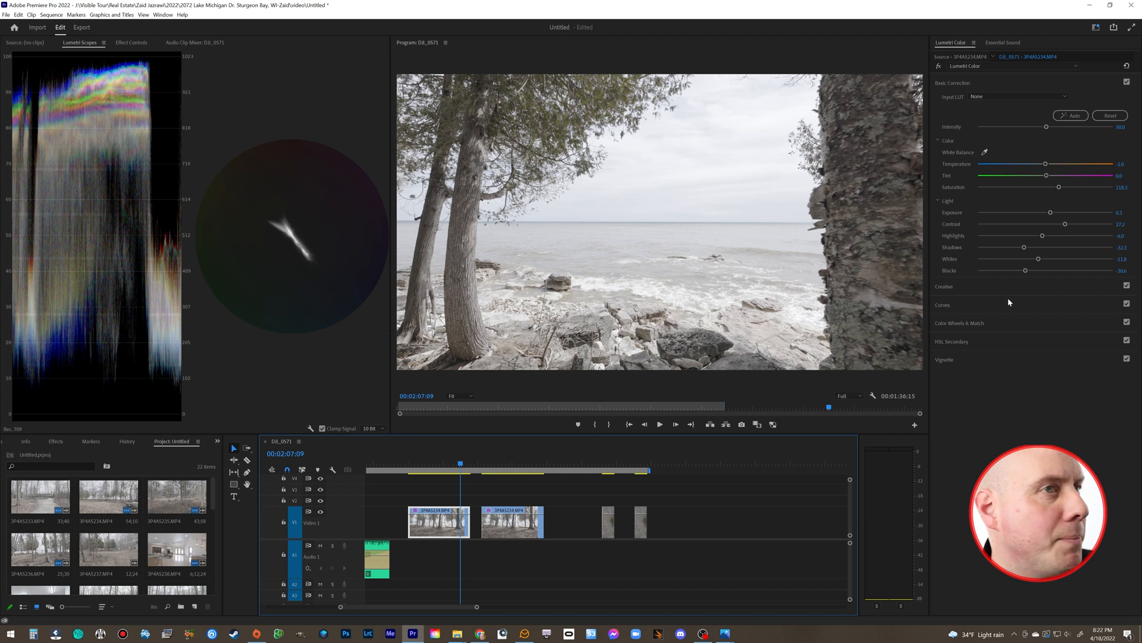
{"action": "left_click", "coordinate": [1110, 116]}
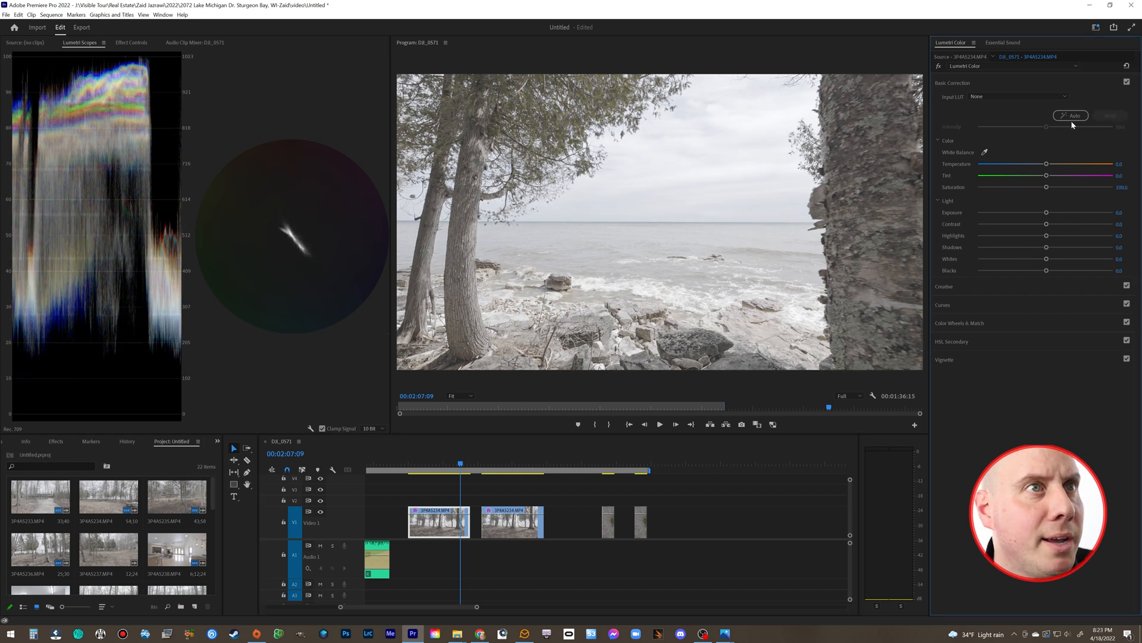
{"action": "left_click", "coordinate": [1070, 115]}
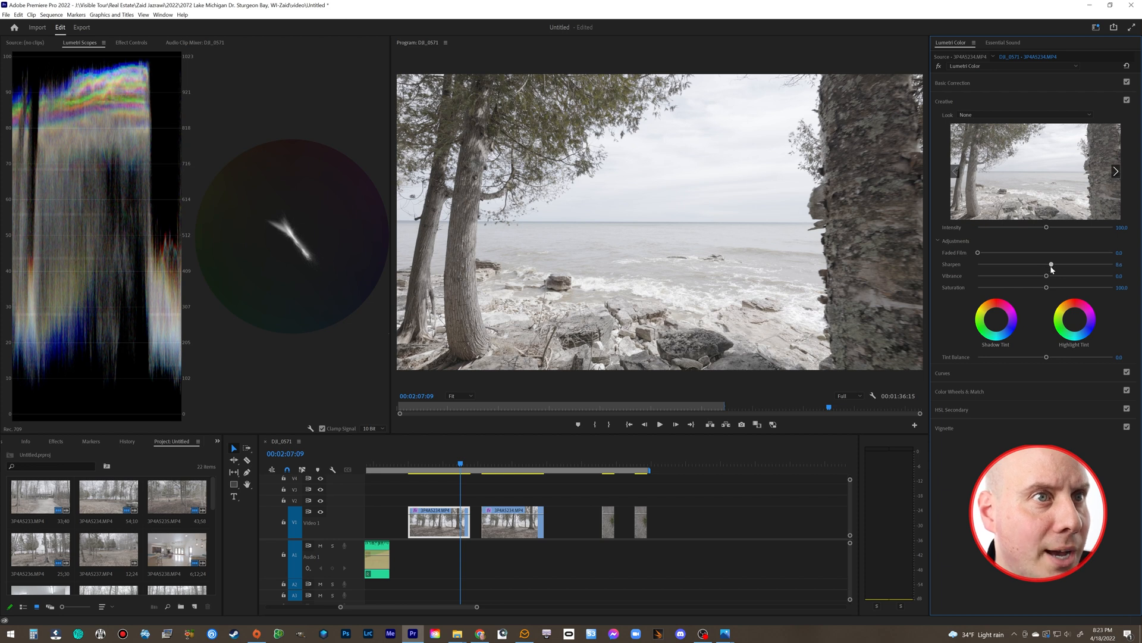
Step: Sharpen slightly and set creative vibrance to about 29.6 and saturation to about 136.2
{"action": "left_click_drag", "start_coordinate": [1049, 264], "coordinate": [1055, 264]}
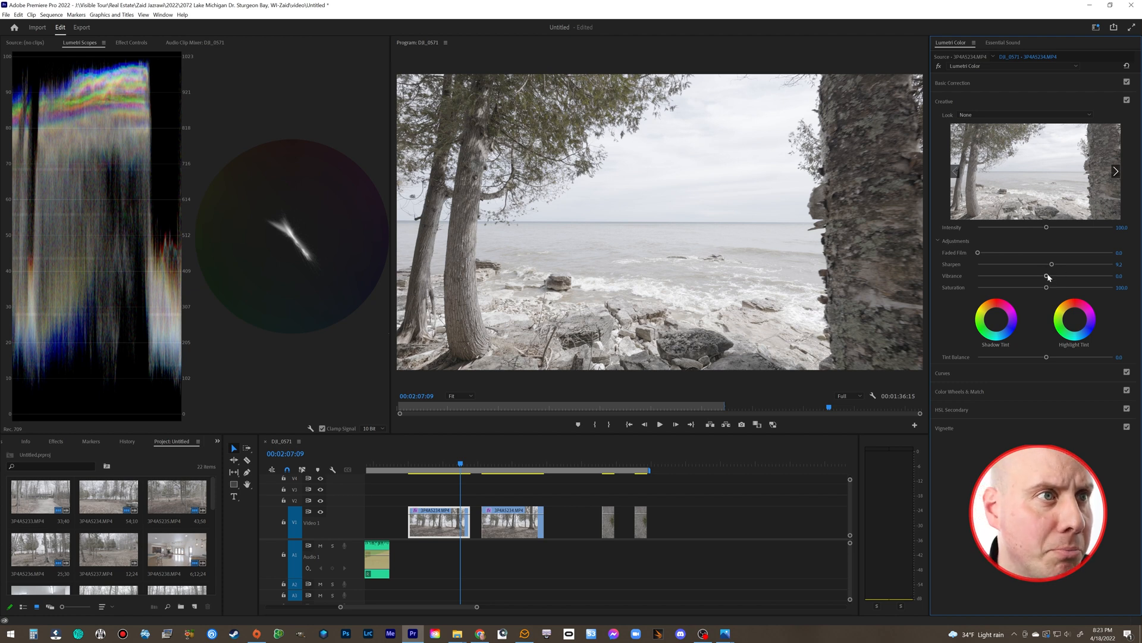
{"action": "left_click_drag", "start_coordinate": [1047, 277], "coordinate": [1059, 277]}
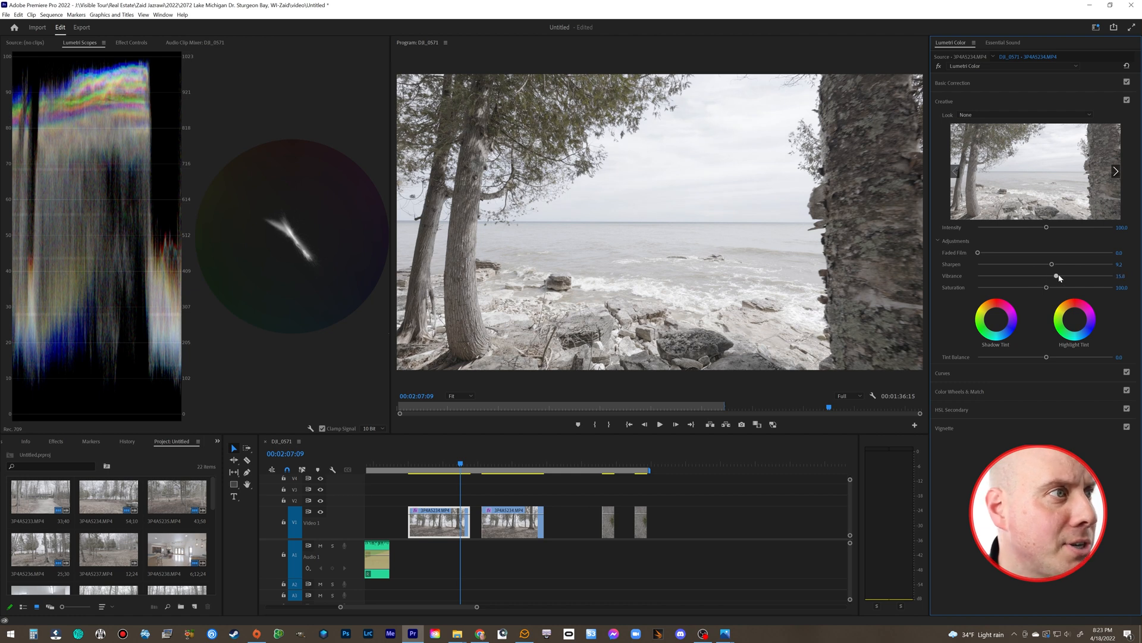
{"action": "left_click_drag", "start_coordinate": [1056, 274], "coordinate": [1086, 275]}
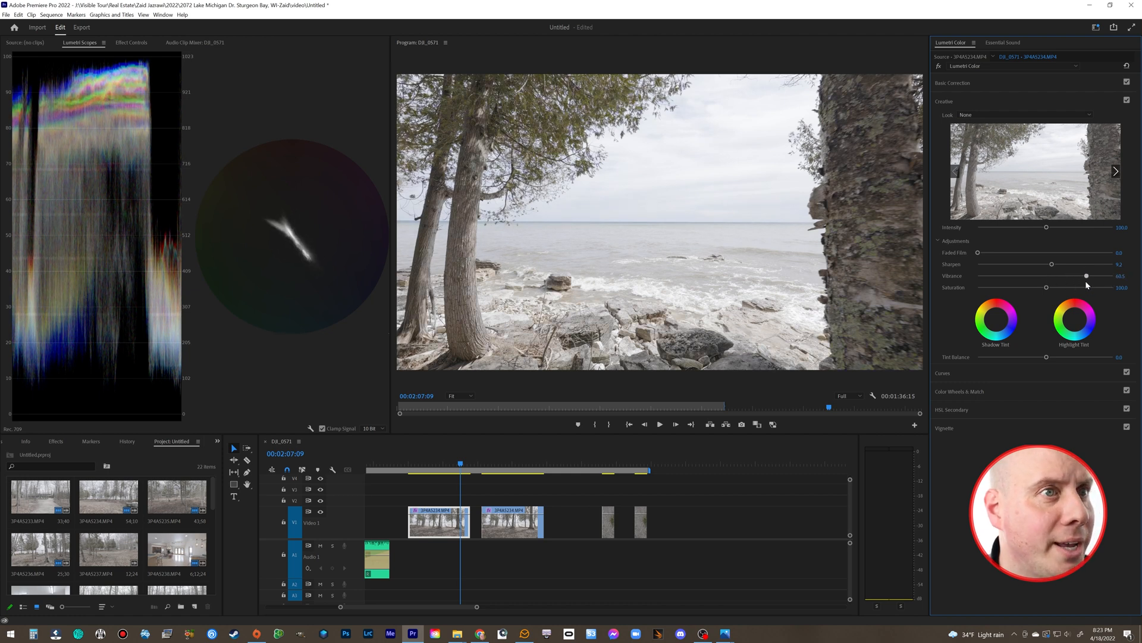
{"action": "left_click_drag", "start_coordinate": [1086, 275], "coordinate": [1064, 275]}
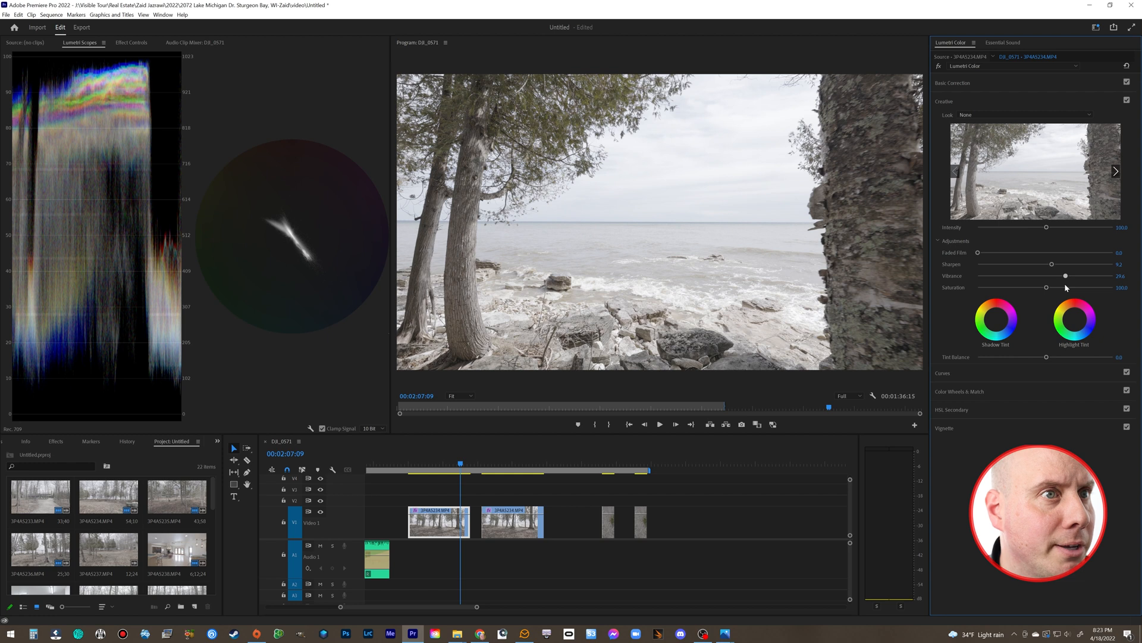
{"action": "left_click_drag", "start_coordinate": [1064, 287], "coordinate": [1049, 286]}
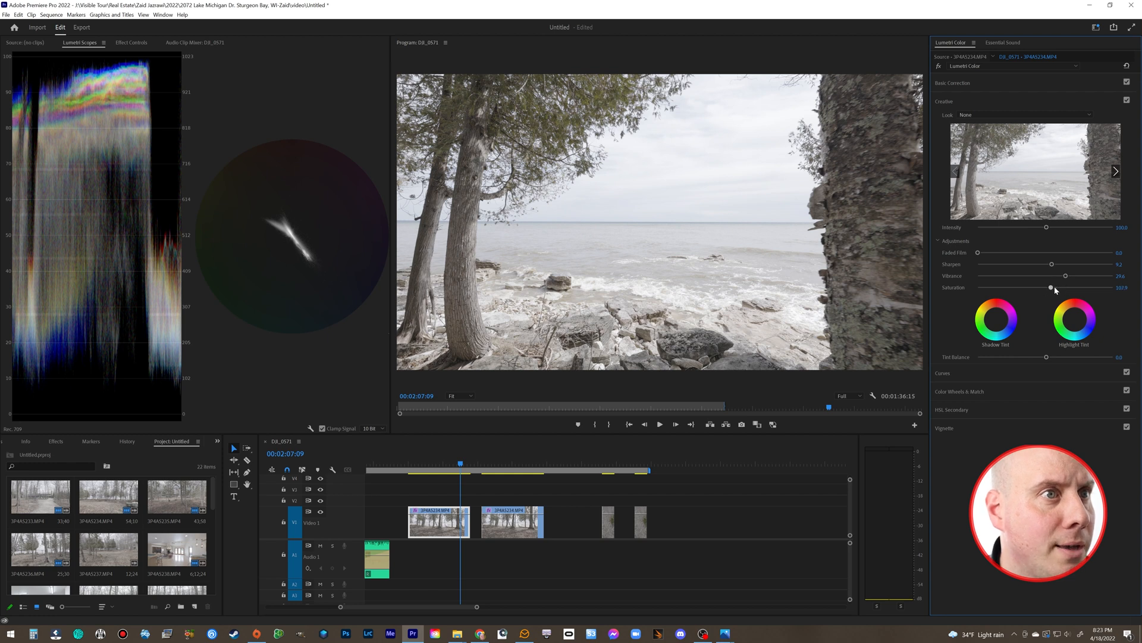
{"action": "left_click_drag", "start_coordinate": [1050, 286], "coordinate": [1064, 287]}
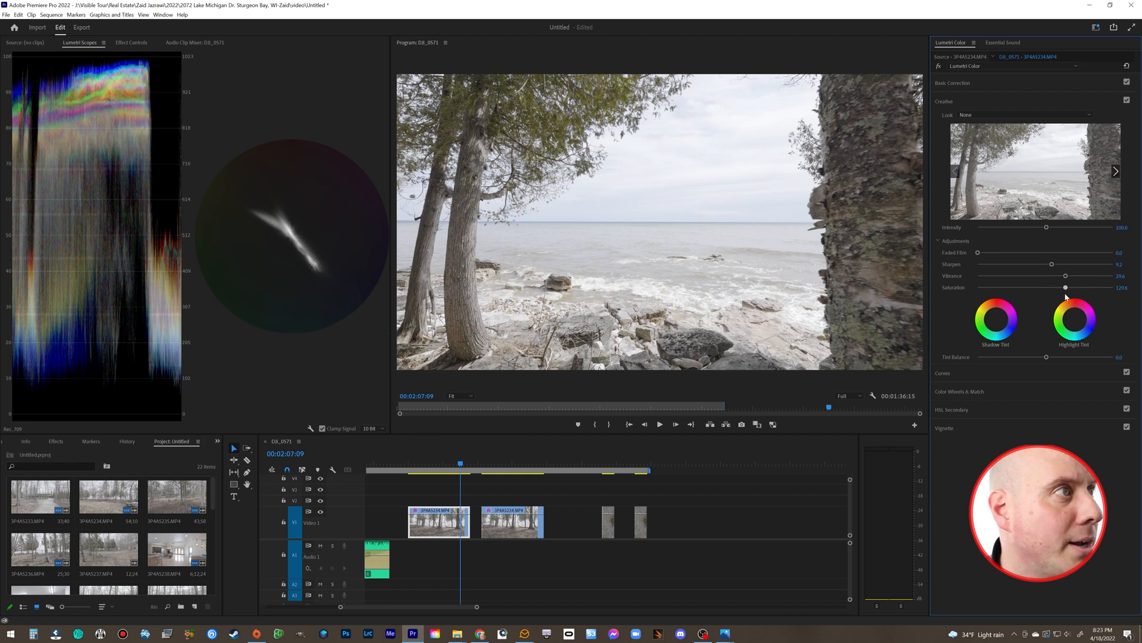
{"action": "left_click_drag", "start_coordinate": [1066, 287], "coordinate": [1070, 287]}
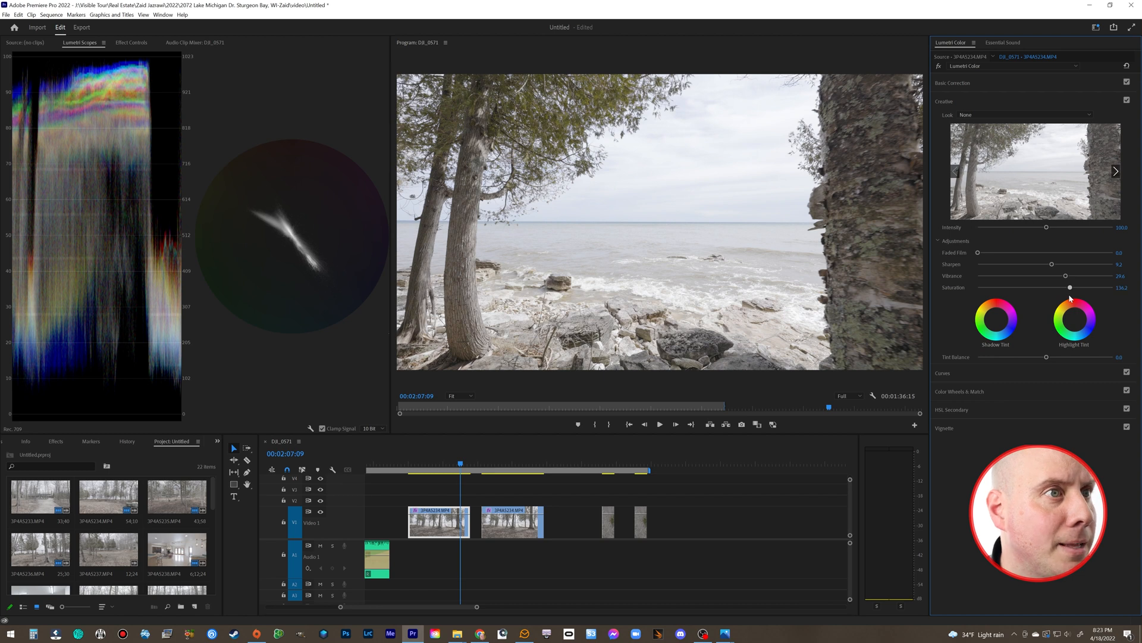
Step: Shape the lakeshore clip's RGB curve into an S for more contrast
{"action": "left_click", "coordinate": [943, 119]}
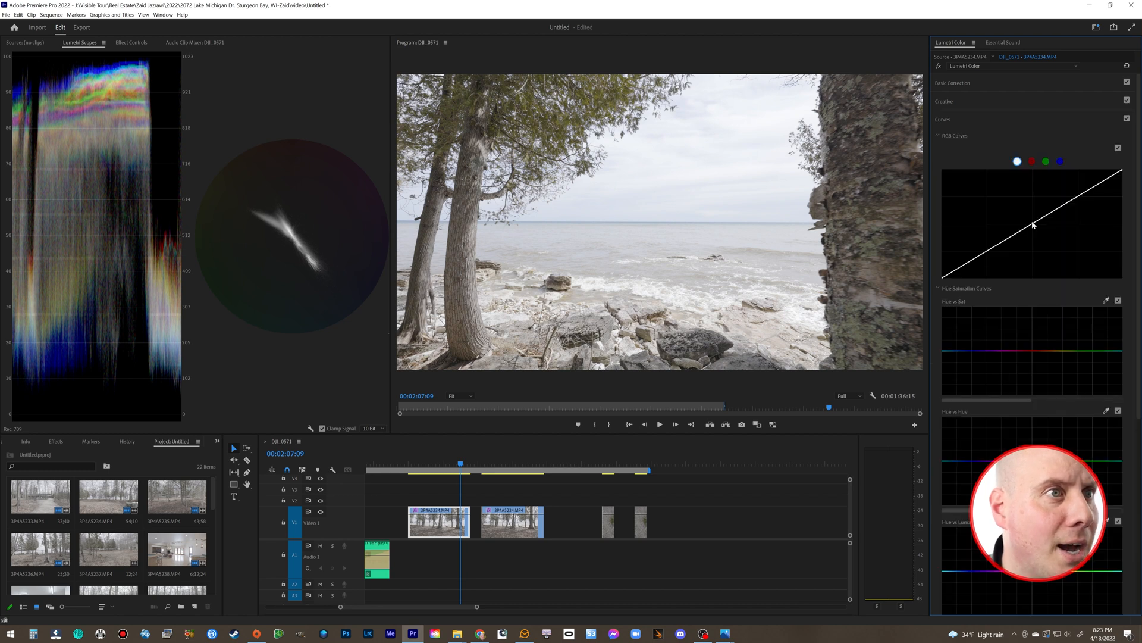
{"action": "mouse_move", "coordinate": [978, 252]}
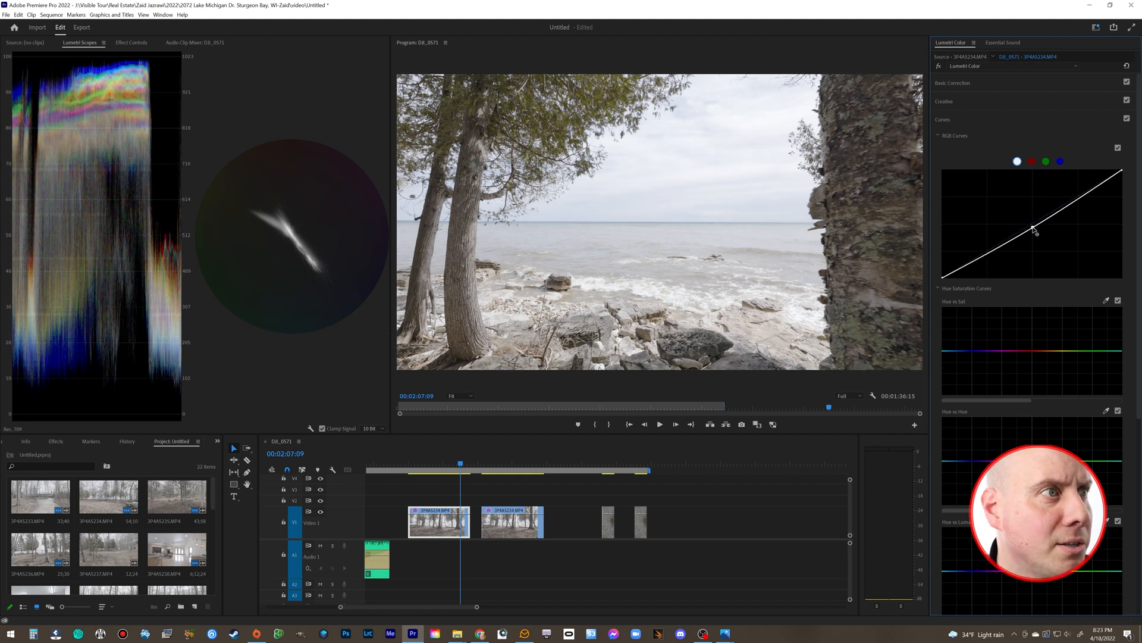
{"action": "left_click_drag", "start_coordinate": [1033, 228], "coordinate": [1033, 226]}
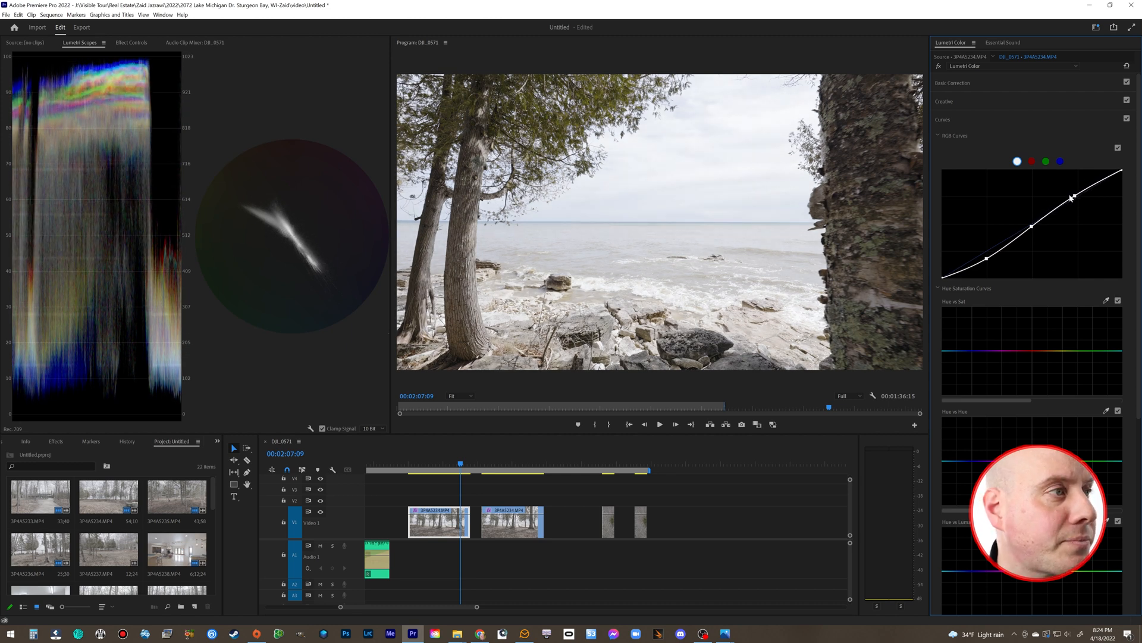
Step: Lower the highlights and raise the contrast in the lakeshore clip's Basic Correction
{"action": "left_click", "coordinate": [953, 82]}
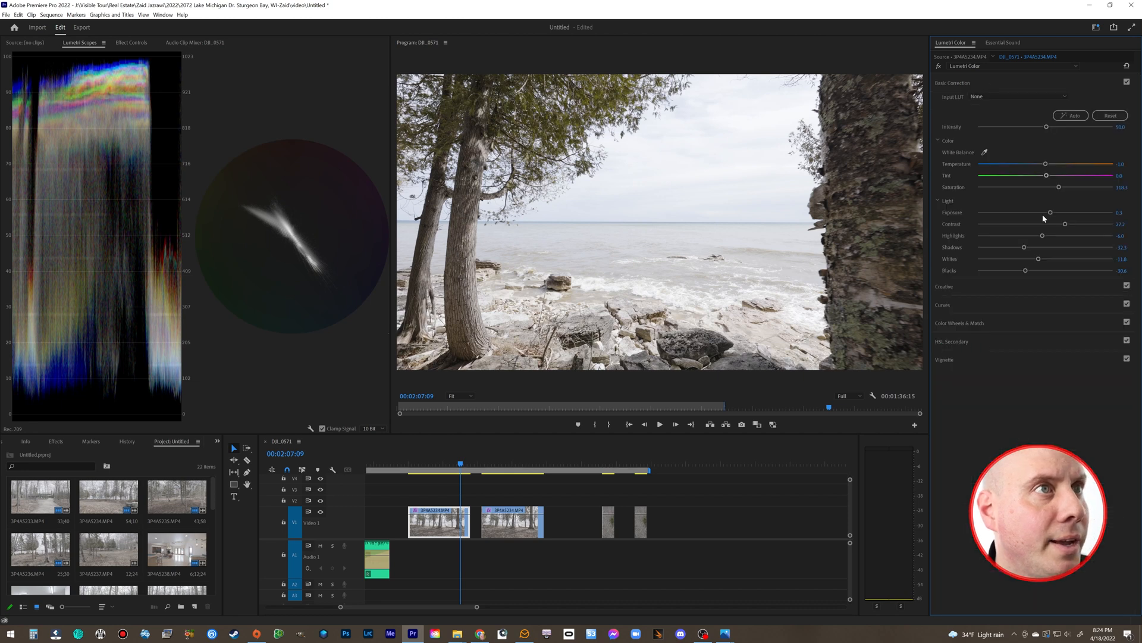
{"action": "left_click_drag", "start_coordinate": [1043, 235], "coordinate": [1023, 235]}
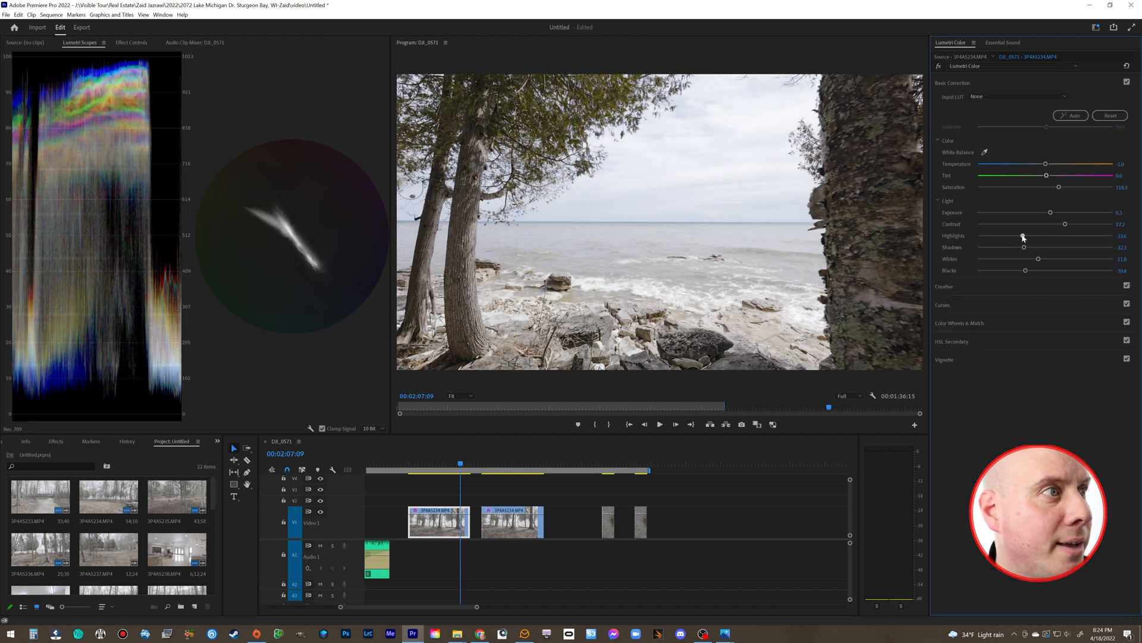
{"action": "left_click_drag", "start_coordinate": [1023, 236], "coordinate": [1008, 236]}
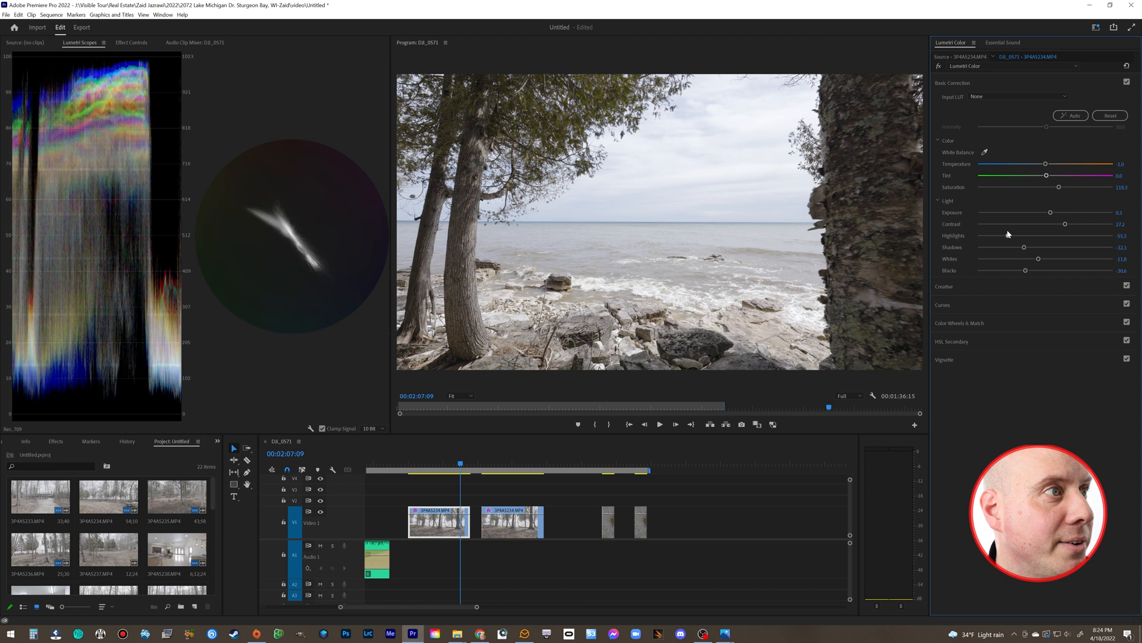
{"action": "left_click_drag", "start_coordinate": [1064, 224], "coordinate": [1078, 224]}
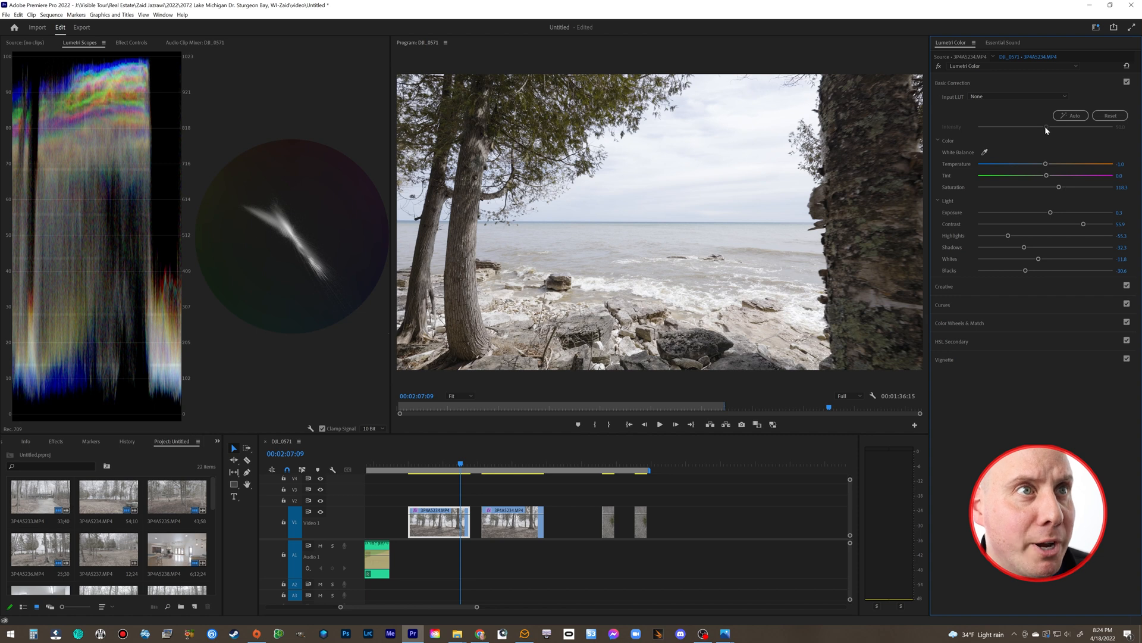
{"action": "mouse_move", "coordinate": [985, 128]}
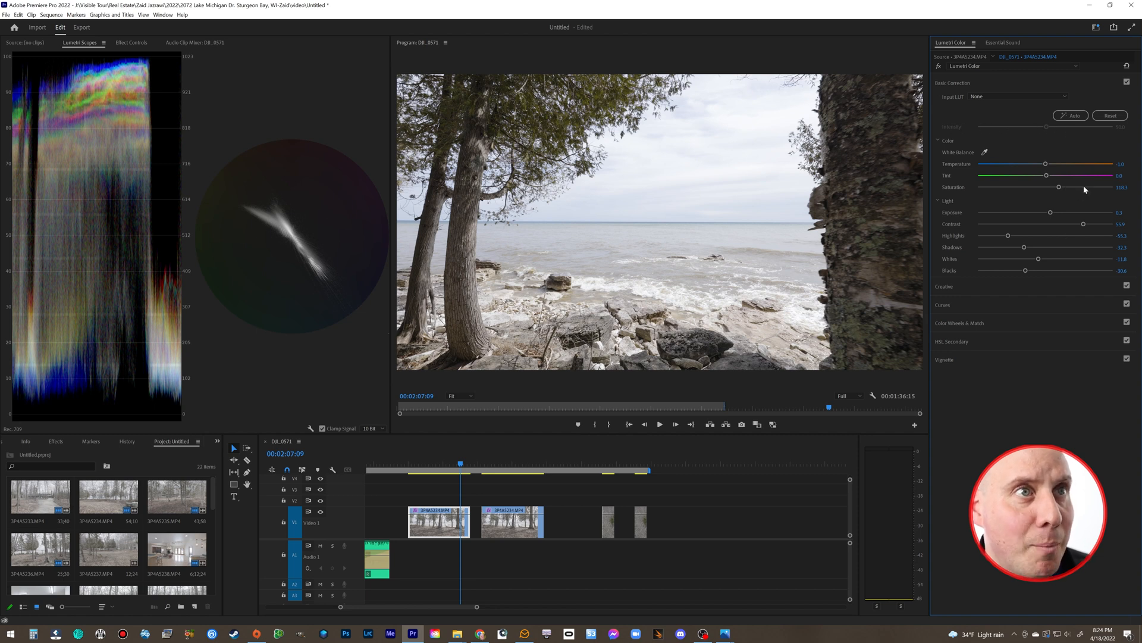
{"action": "mouse_move", "coordinate": [1035, 131]}
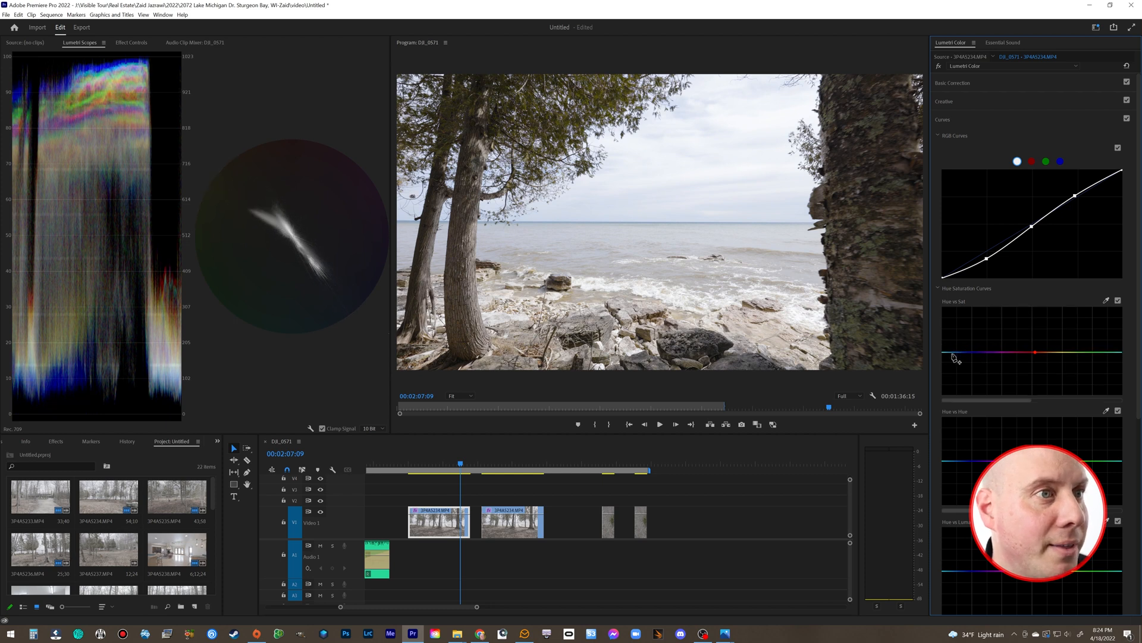
Step: Add a gentle bump on the Hue vs Sat curve boosting the blue hues
{"action": "left_click", "coordinate": [956, 352]}
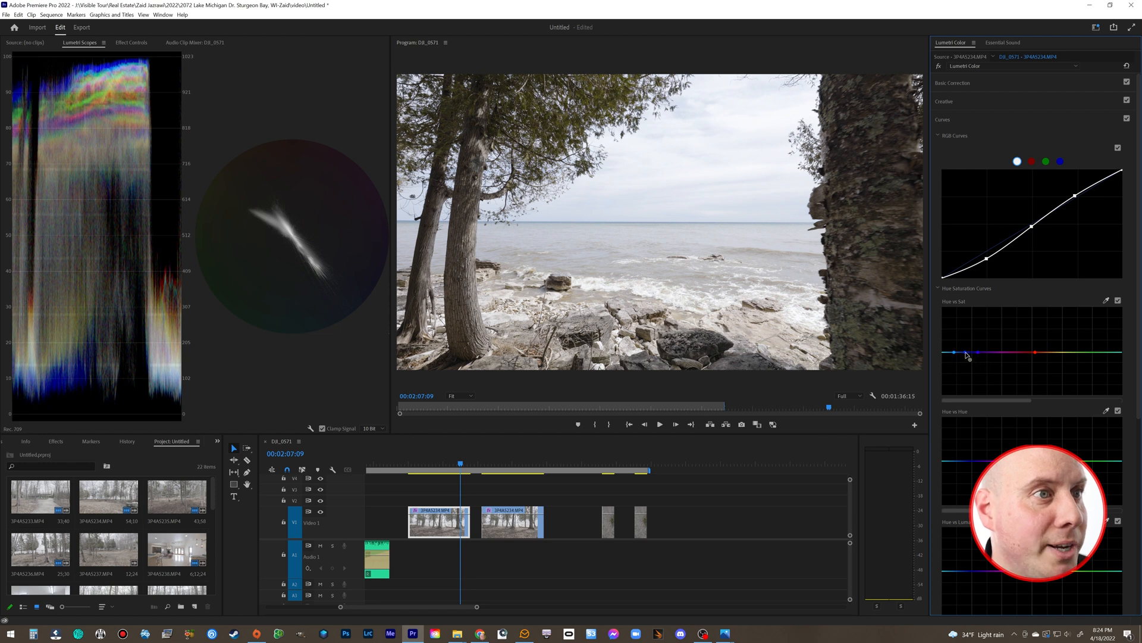
{"action": "left_click_drag", "start_coordinate": [958, 352], "coordinate": [962, 336]}
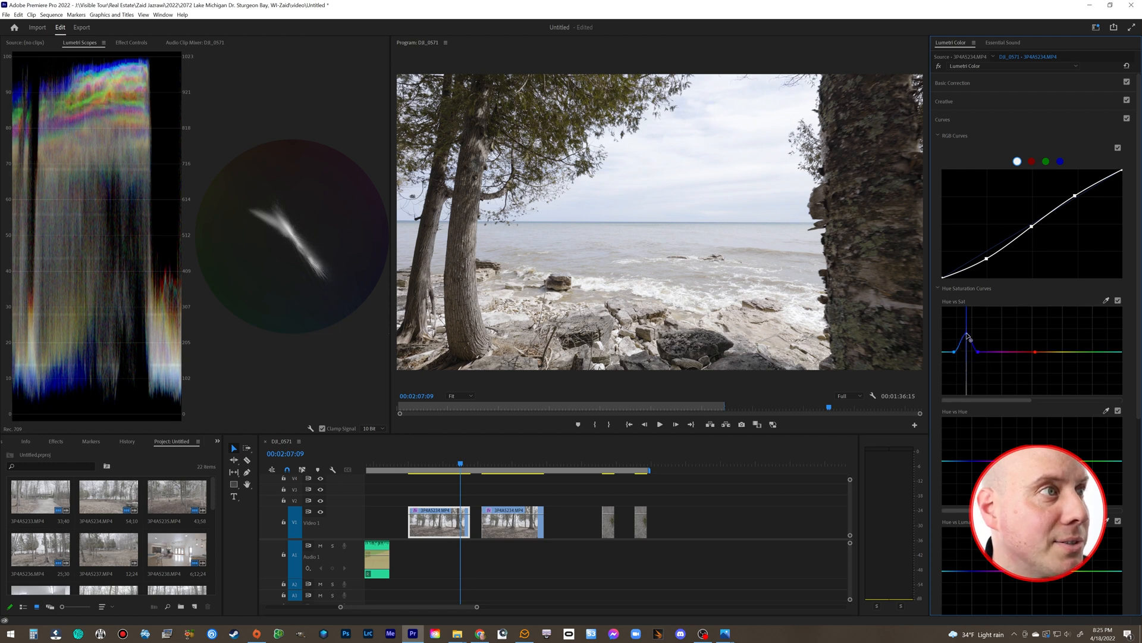
{"action": "left_click_drag", "start_coordinate": [969, 337], "coordinate": [952, 359]}
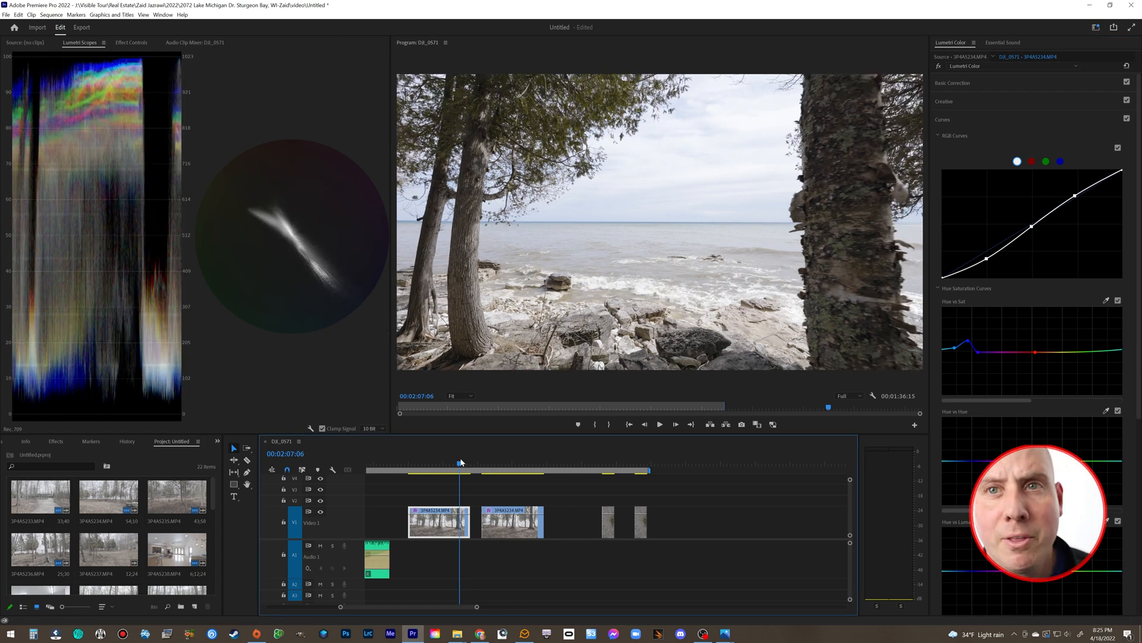
Step: Select the drone house clip on the V1 track for grading
{"action": "left_click", "coordinate": [498, 464]}
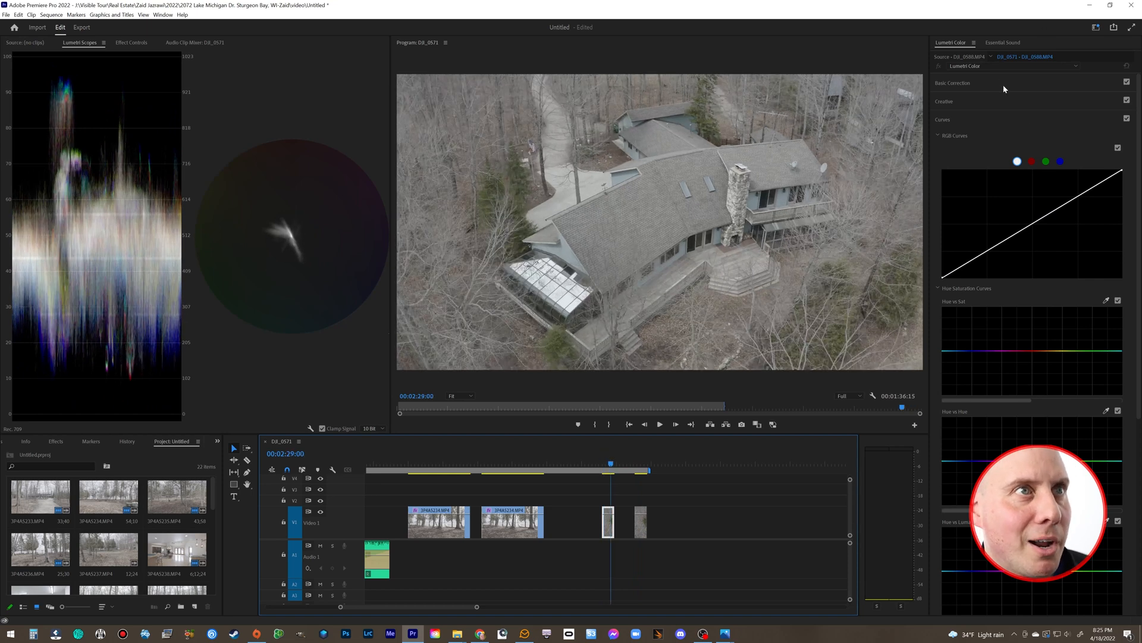
Step: Auto-correct the drone house clip's colour and exposure in Basic Correction
{"action": "left_click", "coordinate": [952, 83]}
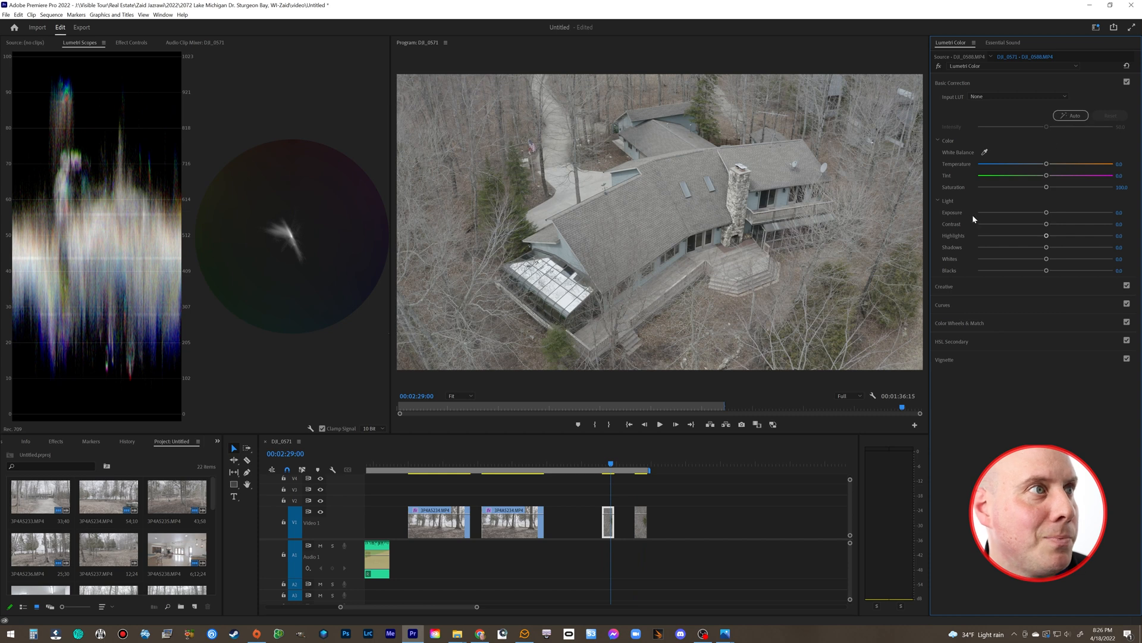
{"action": "left_click", "coordinate": [1070, 116]}
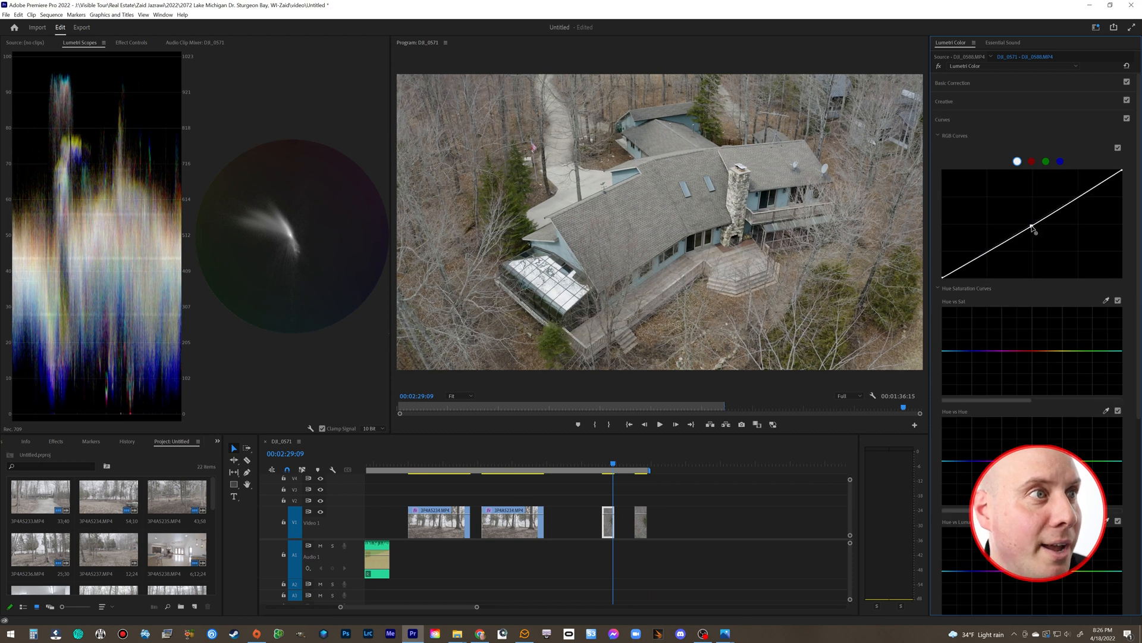
Step: Bend the house clip's RGB curve into an S shape for contrast
{"action": "left_click_drag", "start_coordinate": [1033, 226], "coordinate": [1033, 226]}
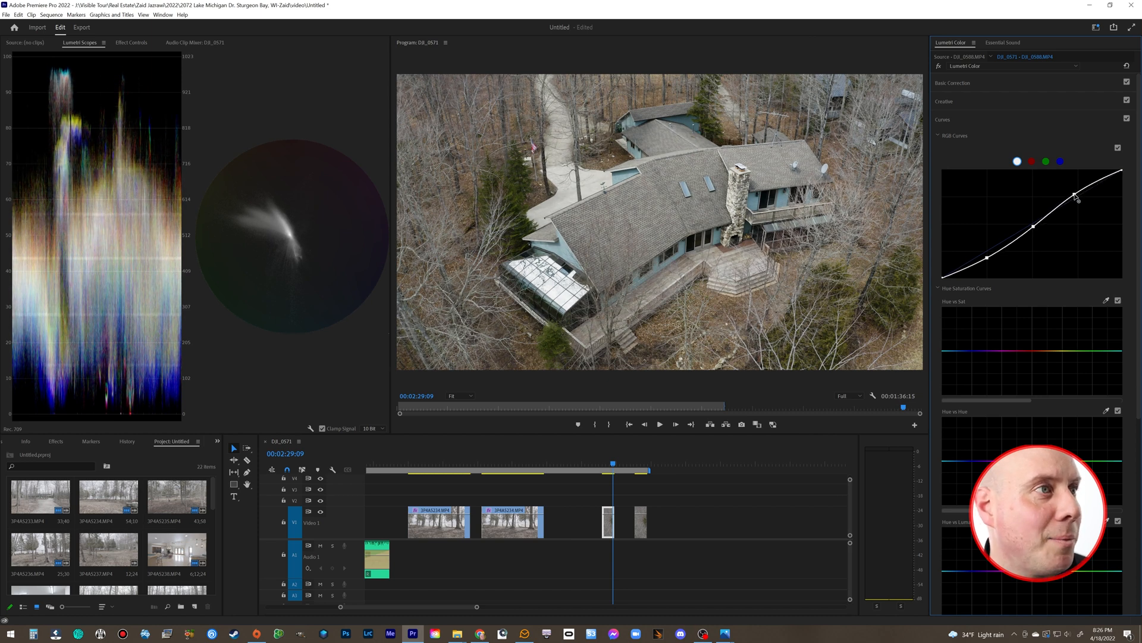
{"action": "left_click", "coordinate": [944, 100]}
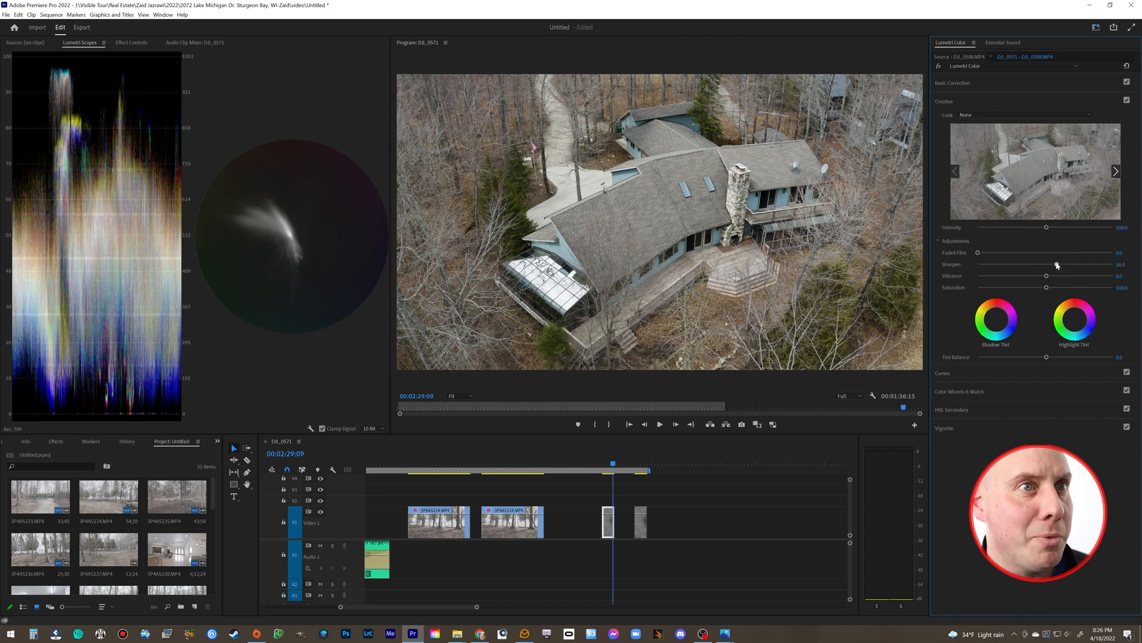
Step: Add sharpening and vibrance to the house clip's creative adjustments
{"action": "left_click_drag", "start_coordinate": [1047, 275], "coordinate": [1048, 275]}
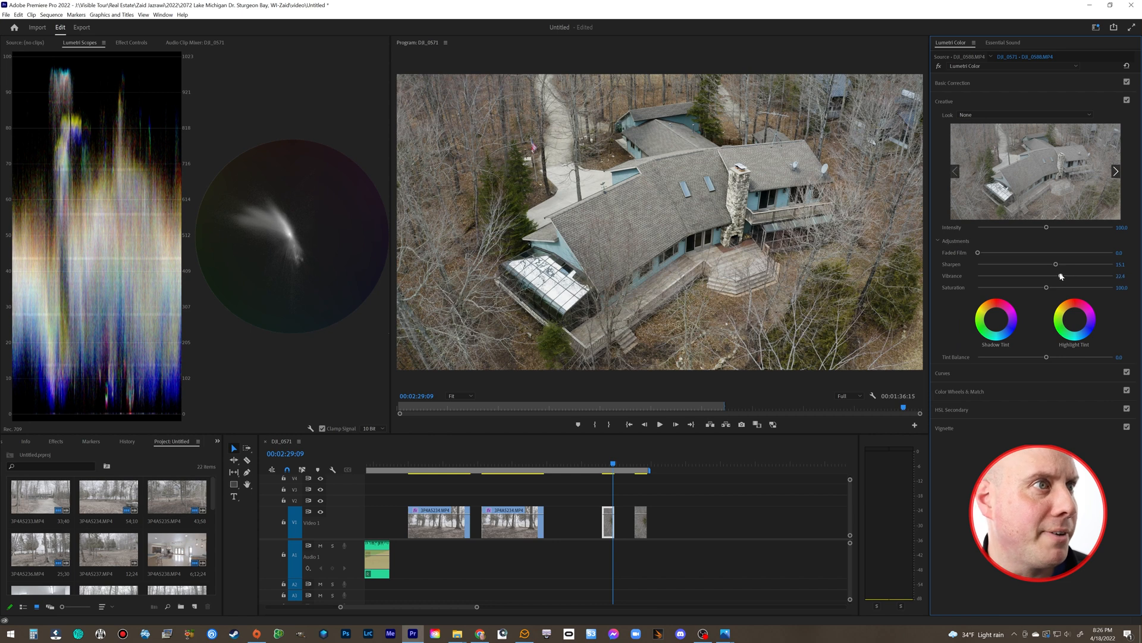
{"action": "left_click", "coordinate": [953, 82]}
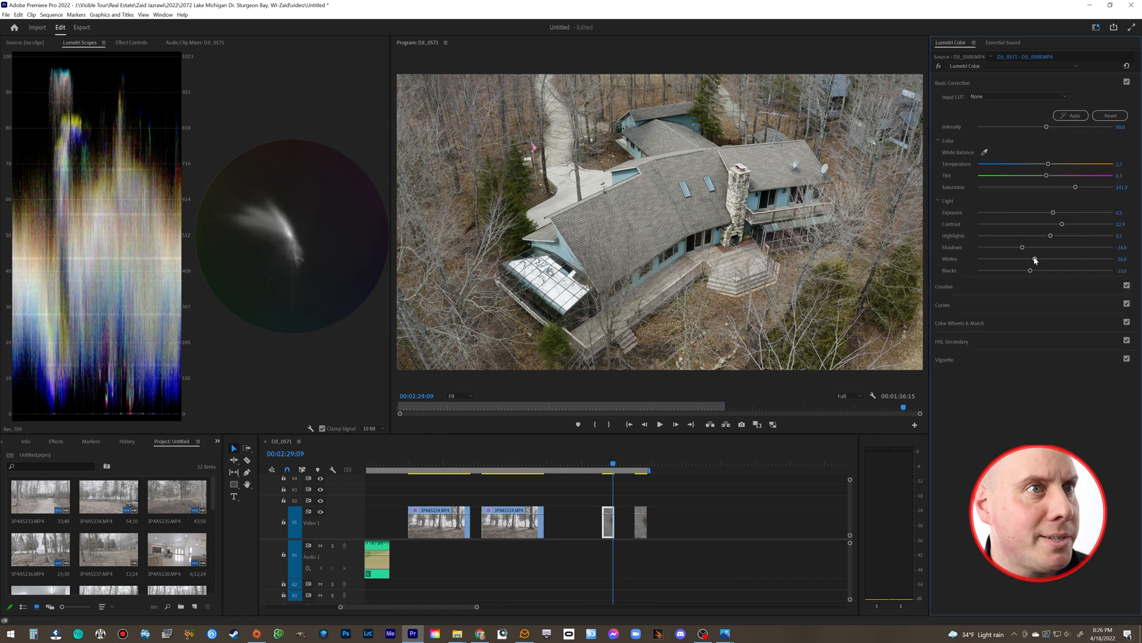
Step: Pull down the Whites and slightly lift the Blacks on the house clip
{"action": "left_click_drag", "start_coordinate": [1043, 258], "coordinate": [1042, 259]}
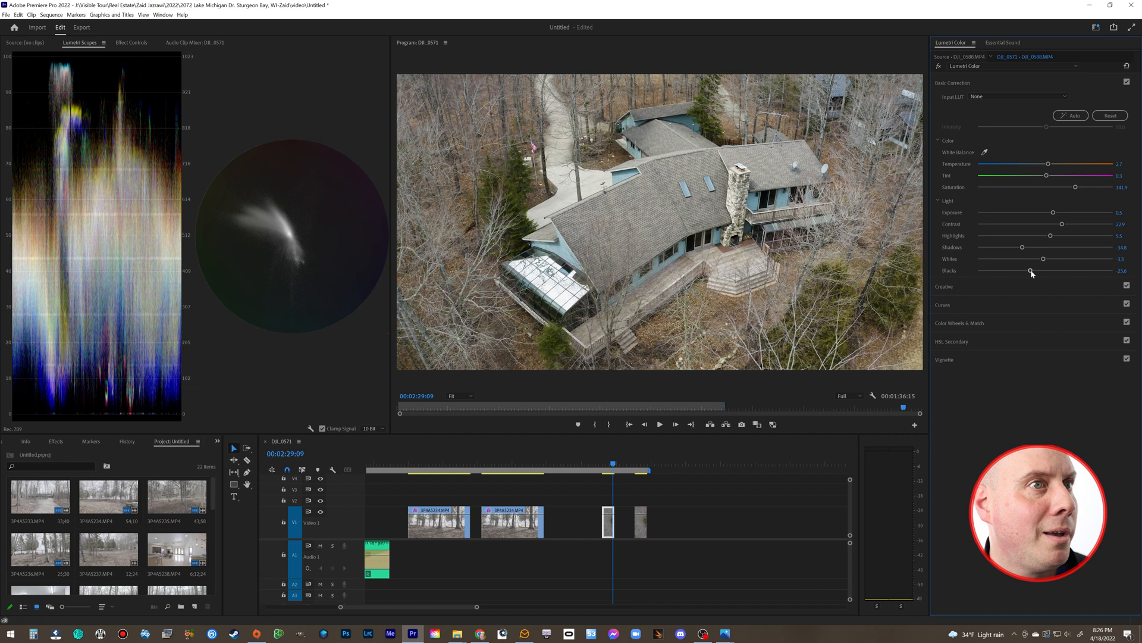
{"action": "left_click_drag", "start_coordinate": [1030, 270], "coordinate": [1043, 271]}
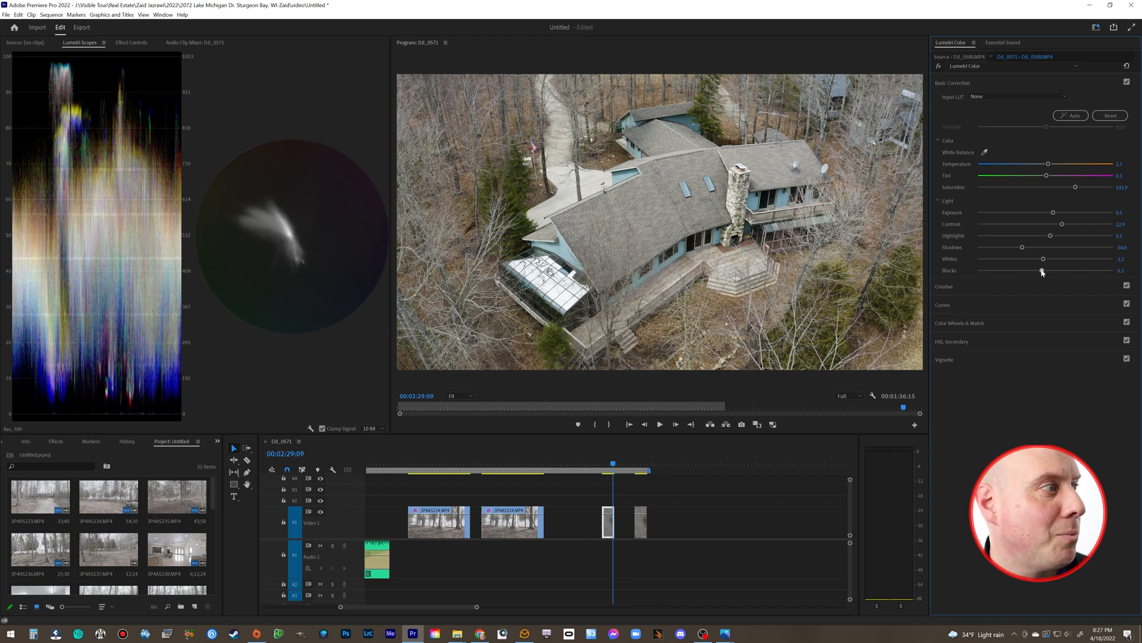
{"action": "left_click_drag", "start_coordinate": [1061, 224], "coordinate": [1072, 224]}
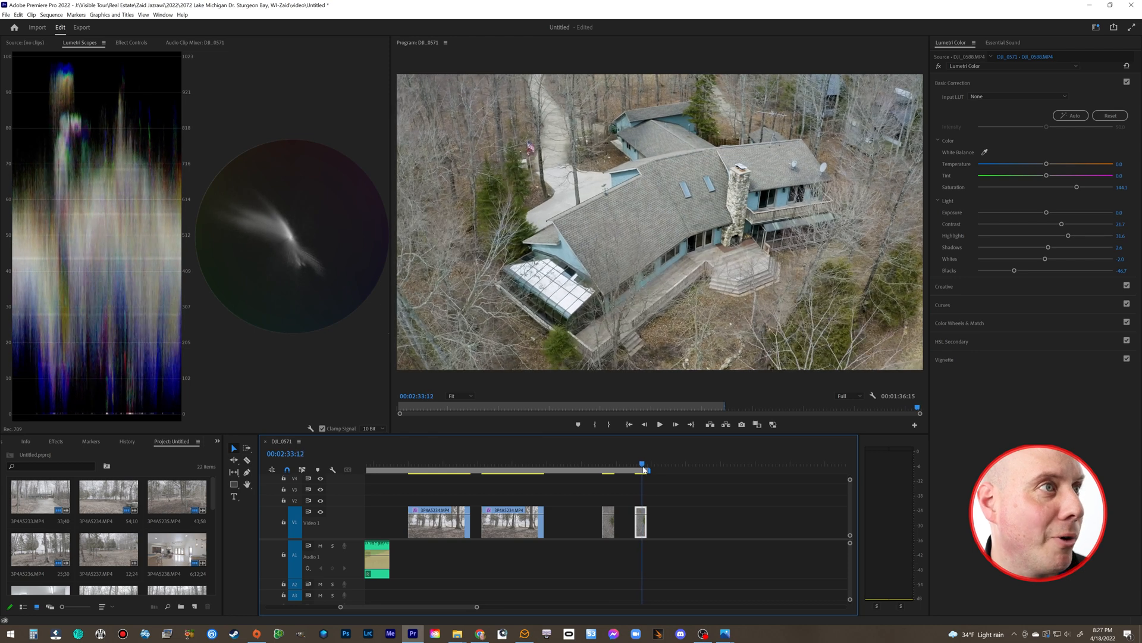
Step: Scrub back over the graded house clip, then jump to the first lakeshore clip
{"action": "left_click_drag", "start_coordinate": [644, 463], "coordinate": [609, 463]}
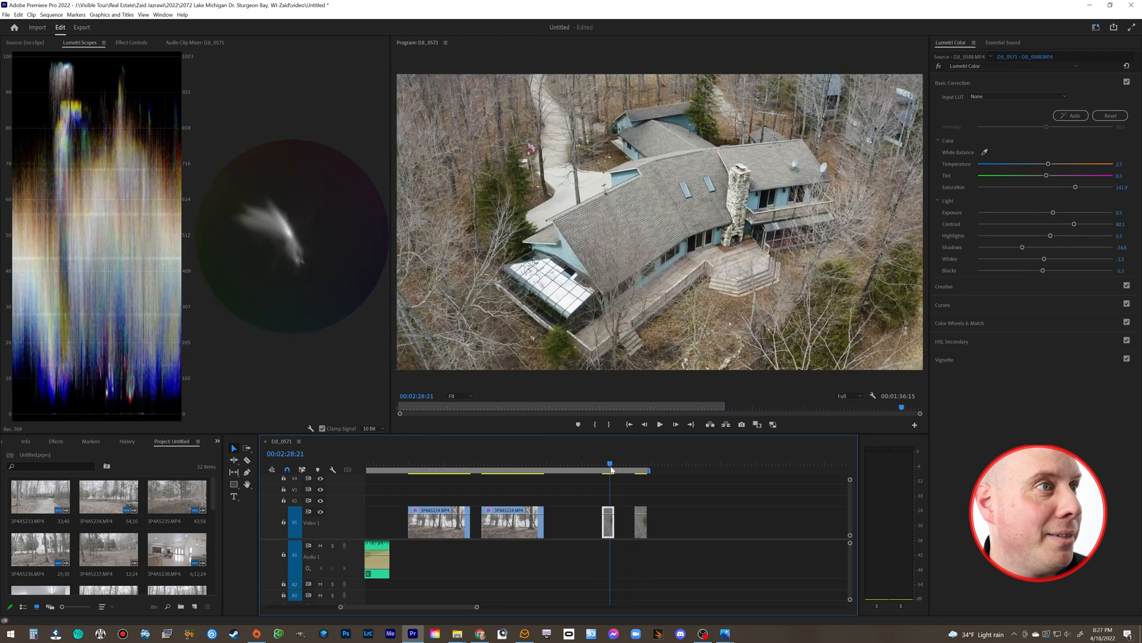
{"action": "left_click", "coordinate": [636, 463]}
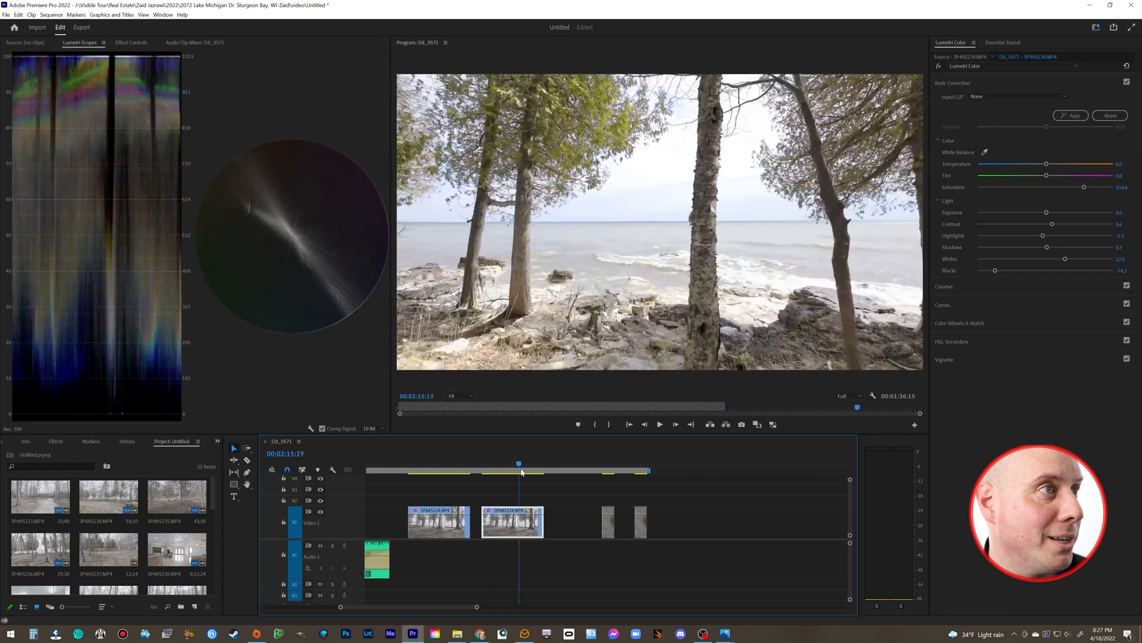
{"action": "left_click", "coordinate": [470, 463]}
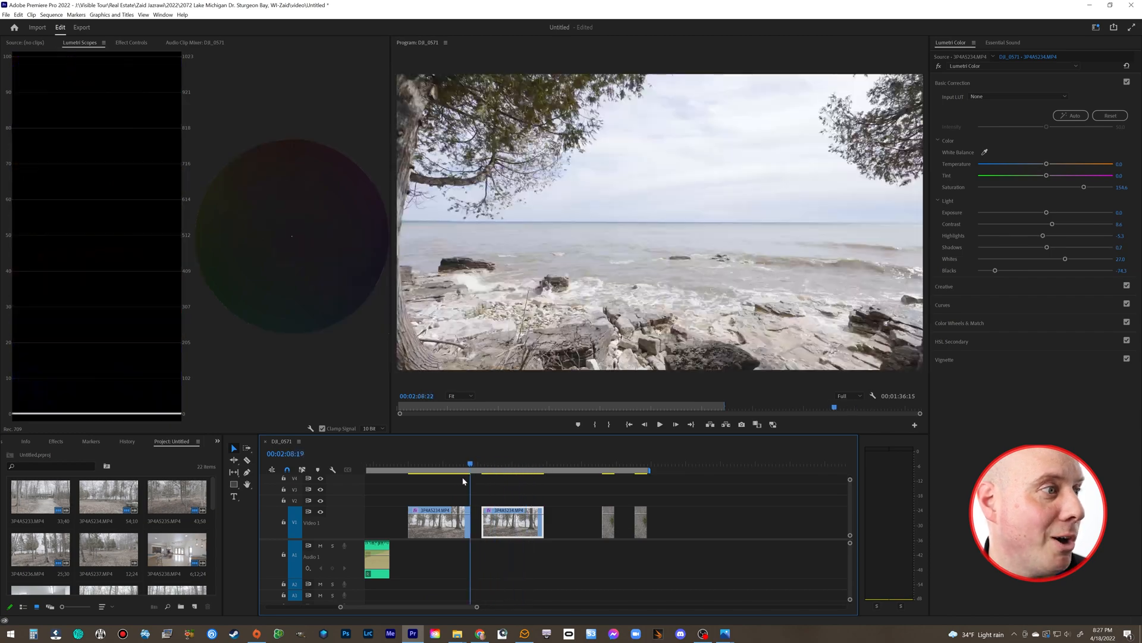